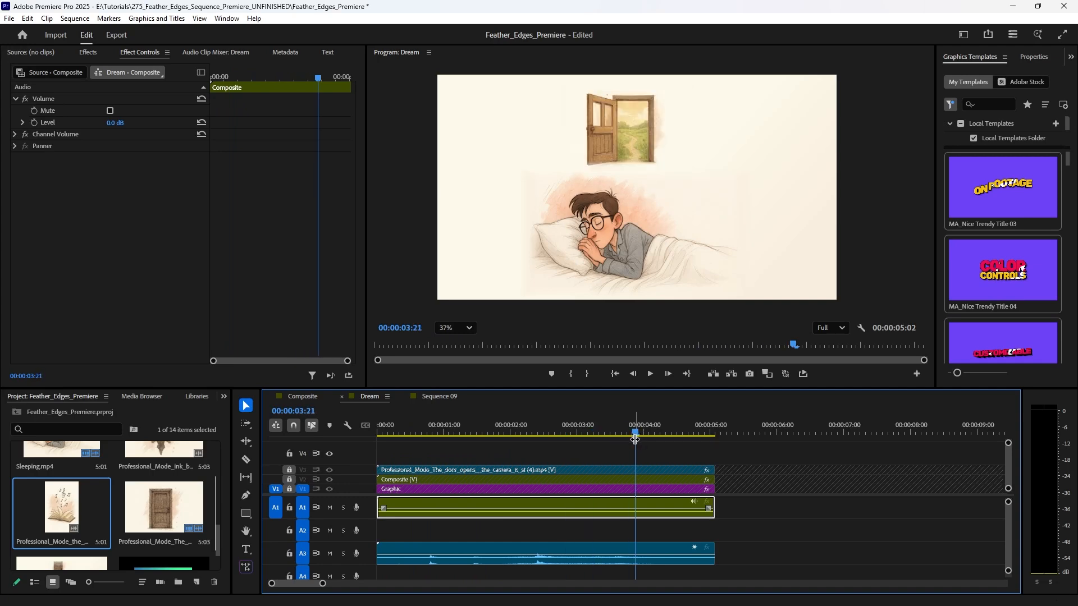
{"action": "mouse_move", "coordinate": [494, 434]}
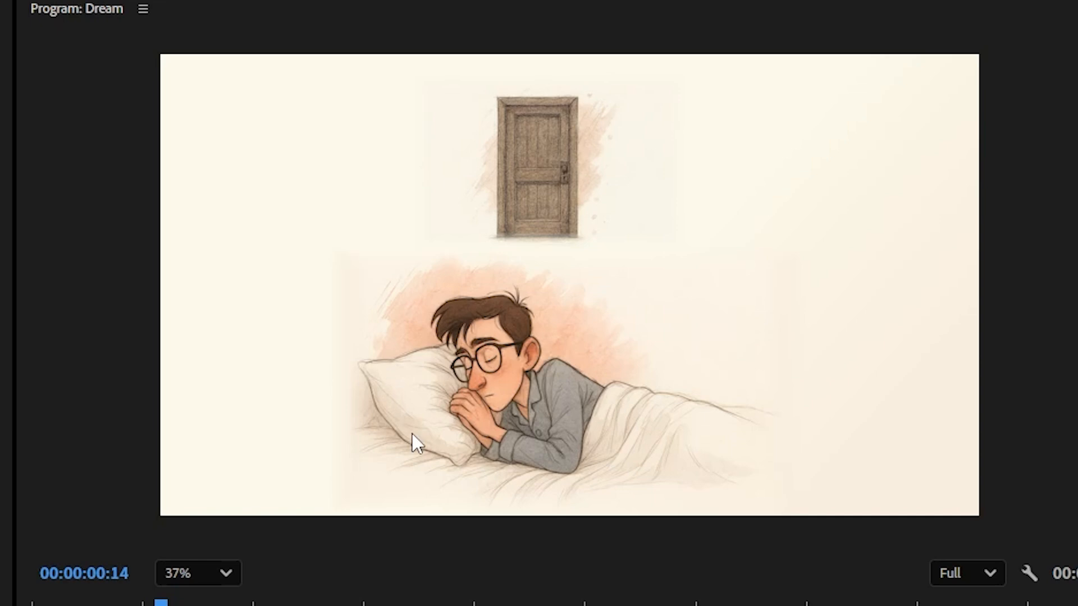
{"action": "mouse_move", "coordinate": [275, 376]}
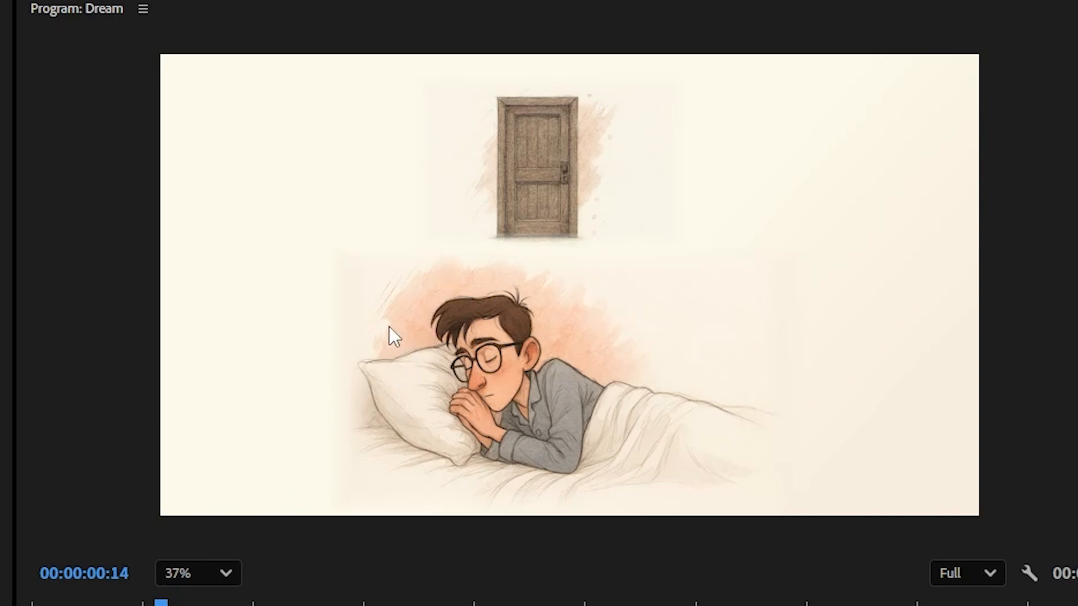
{"action": "mouse_move", "coordinate": [343, 357]}
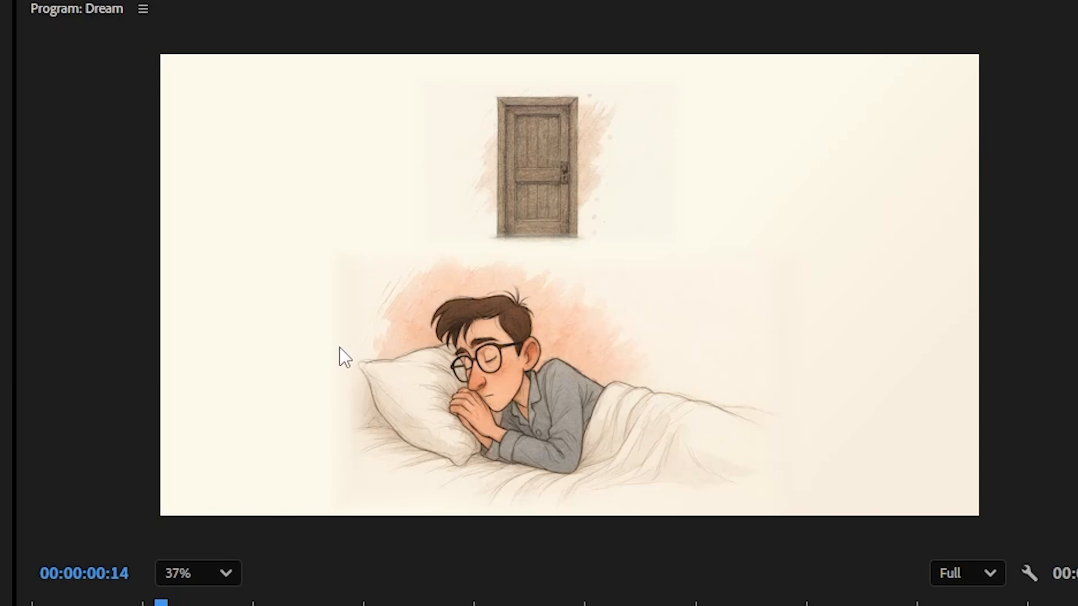
{"action": "mouse_move", "coordinate": [363, 377]}
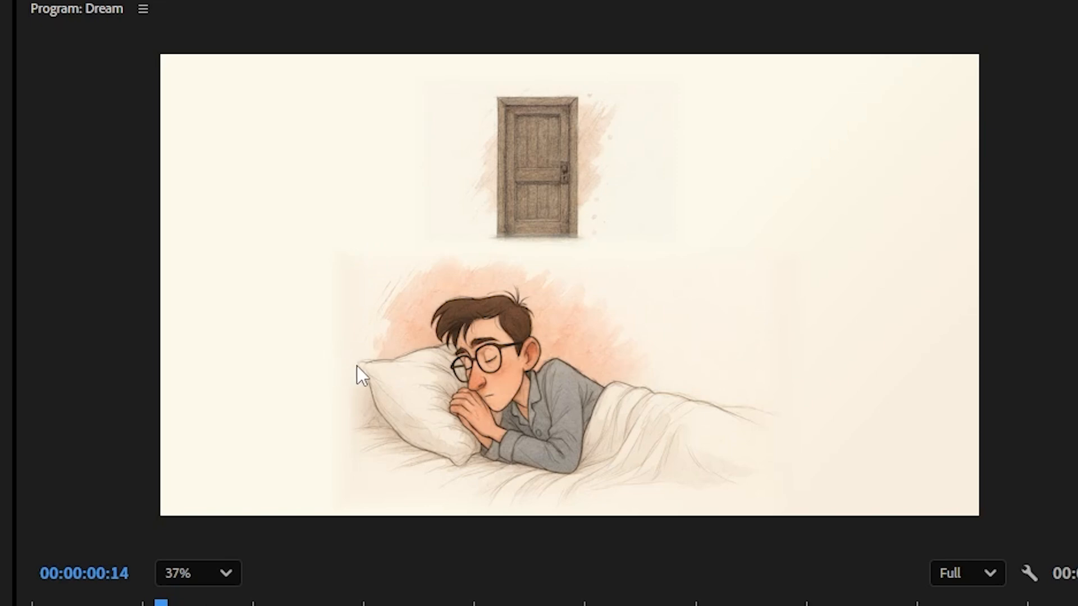
{"action": "mouse_move", "coordinate": [419, 422]}
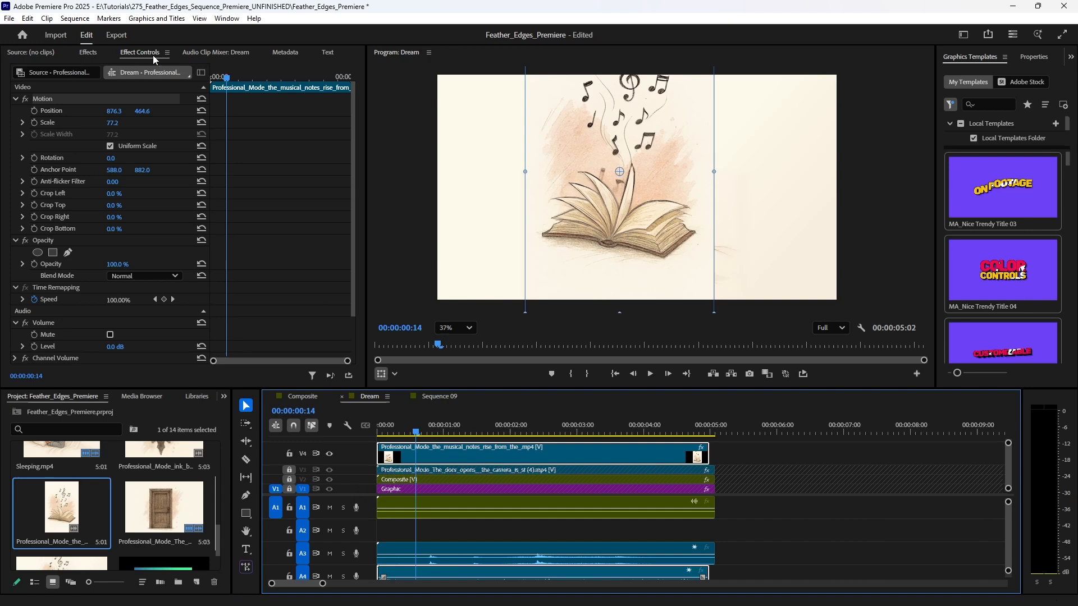
Step: Search the Effects library for 'edge' and select the Edge Feather video effect for the V4 clip
{"action": "left_click", "coordinate": [88, 53]}
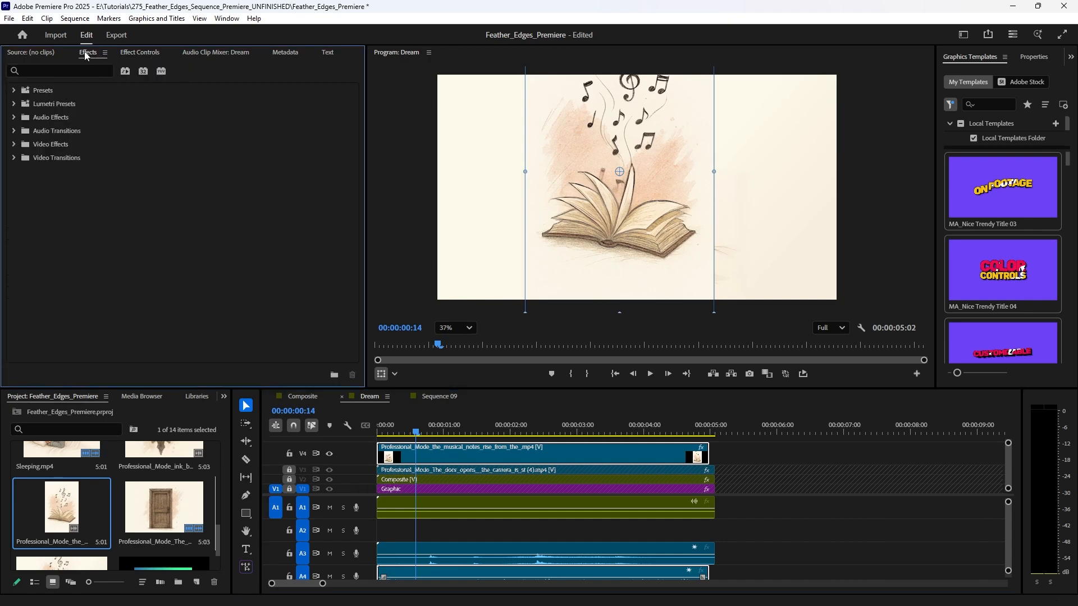
{"action": "left_click", "coordinate": [226, 19]}
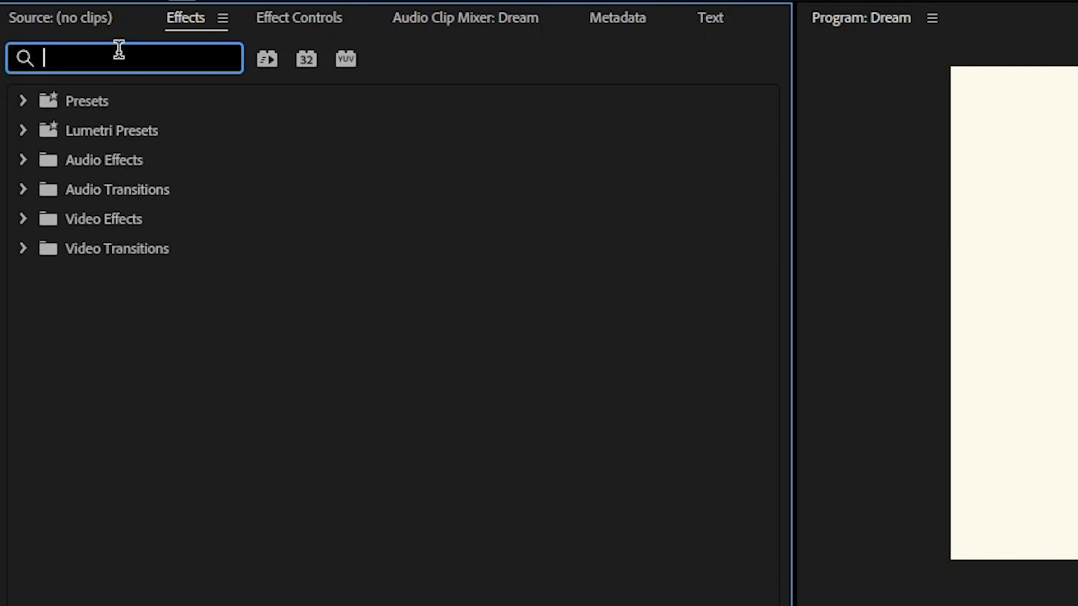
{"action": "mouse_move", "coordinate": [152, 90]}
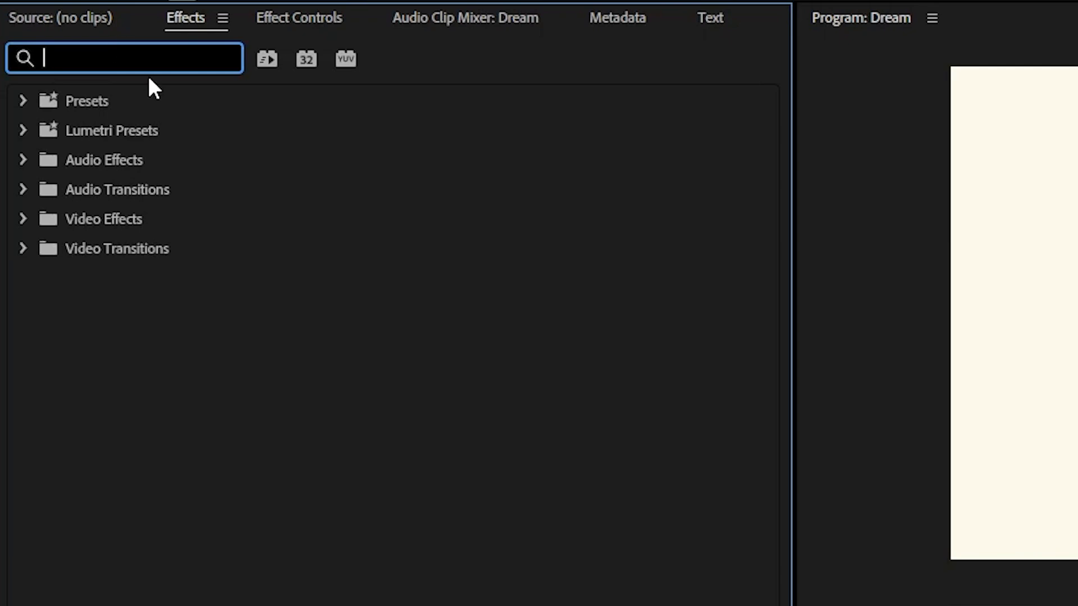
{"action": "type", "text": "e"}
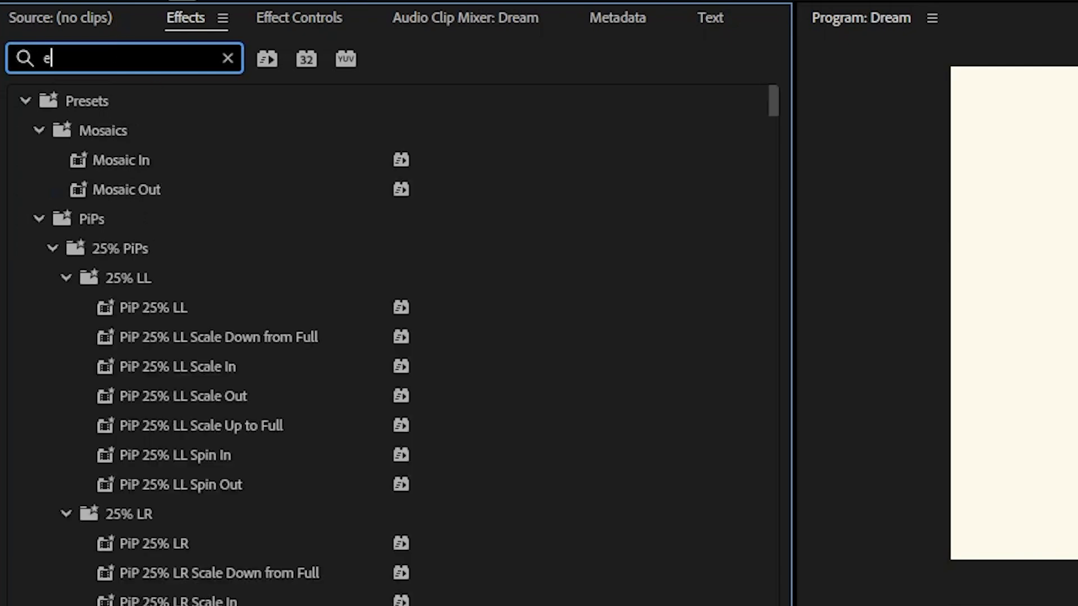
{"action": "type", "text": "dge"}
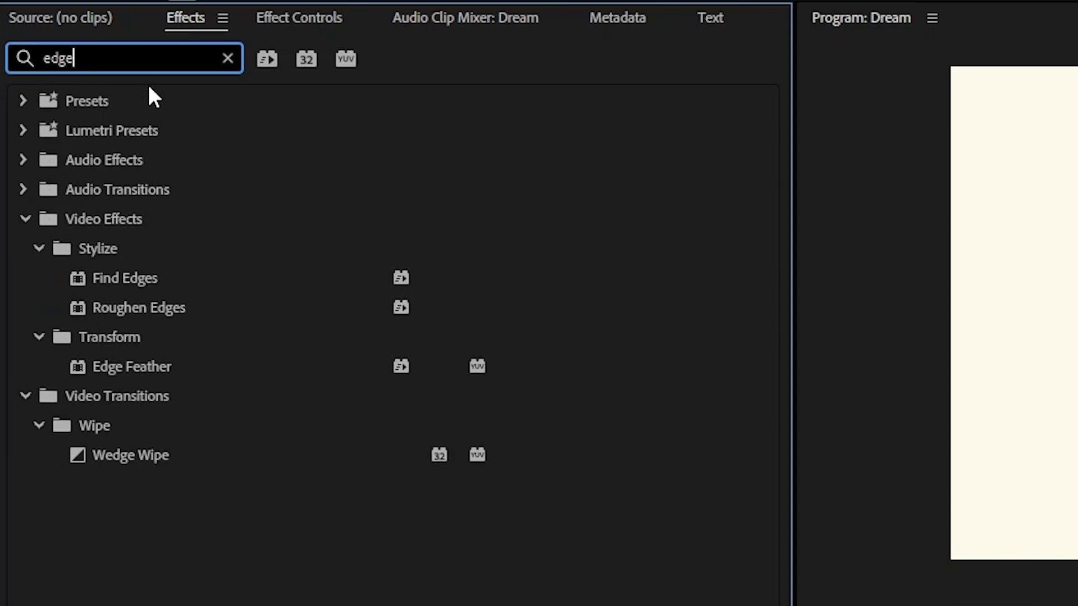
{"action": "mouse_move", "coordinate": [95, 337]}
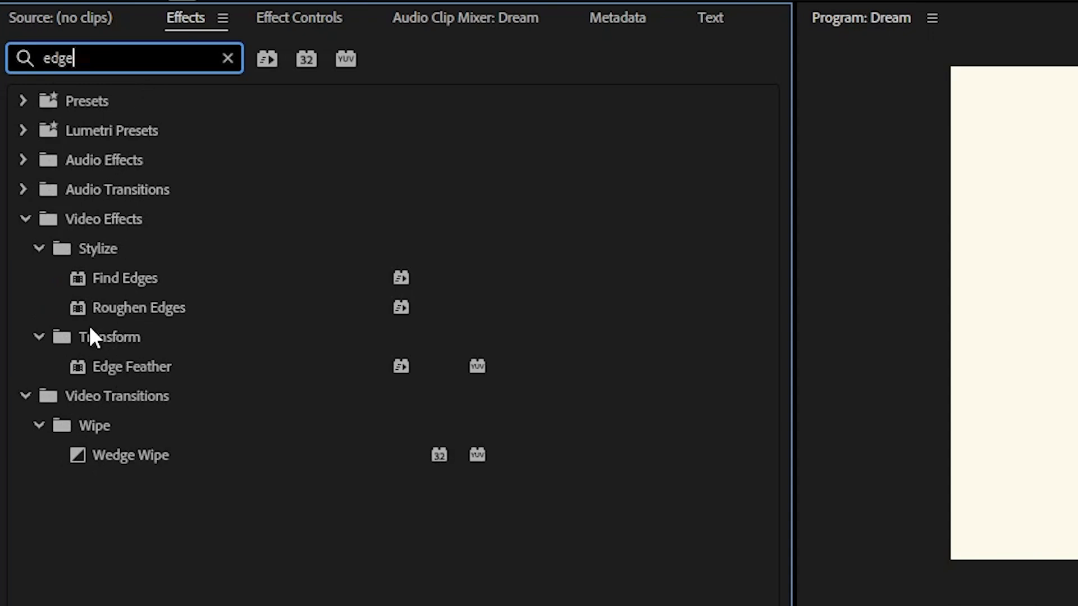
{"action": "mouse_move", "coordinate": [118, 375]}
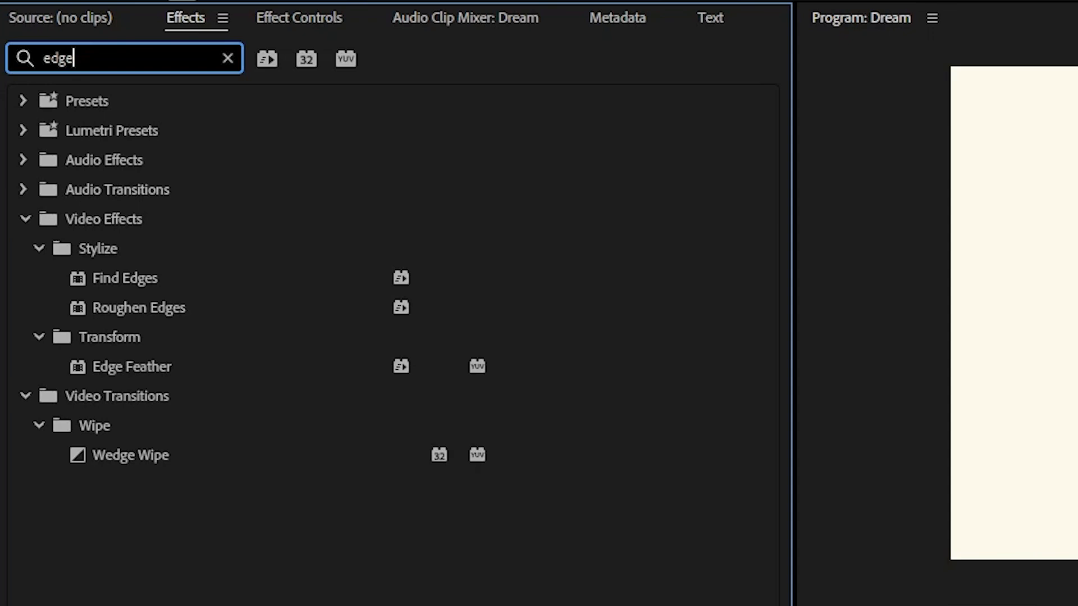
{"action": "left_click", "coordinate": [131, 366]}
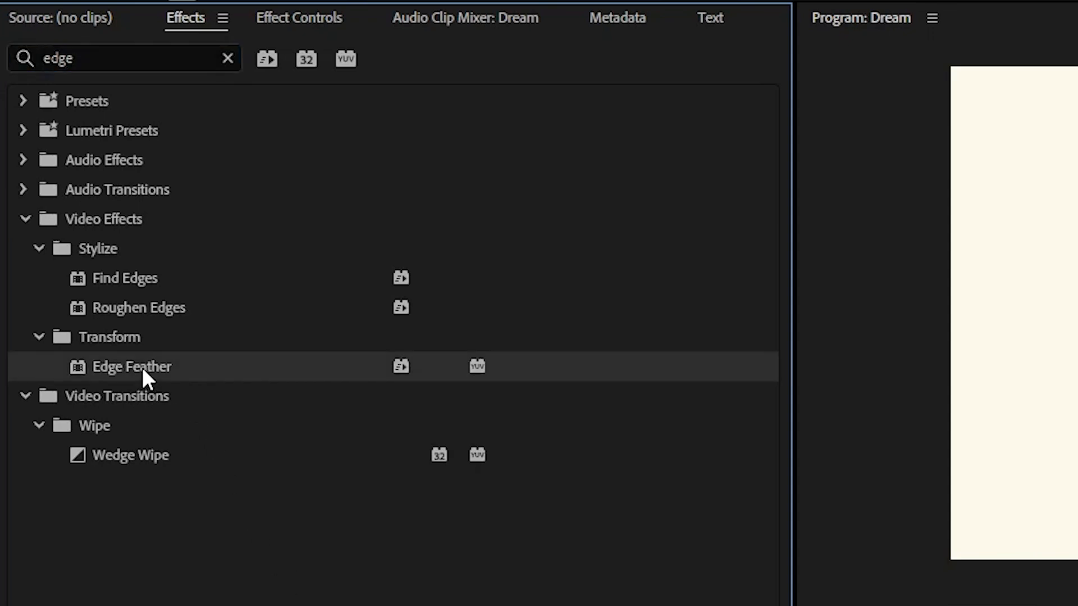
{"action": "mouse_move", "coordinate": [422, 393]}
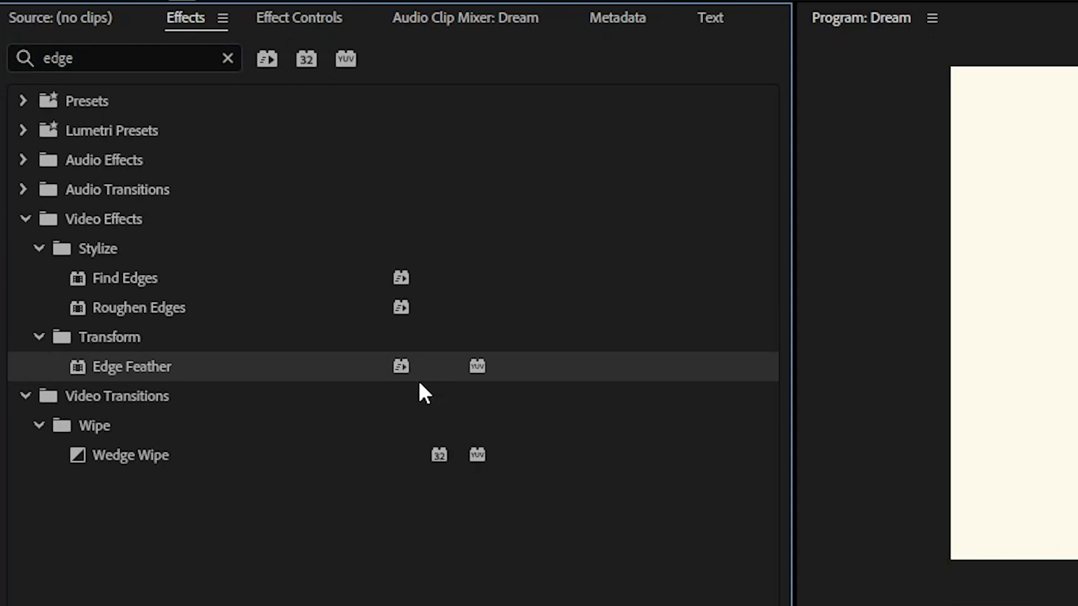
{"action": "mouse_move", "coordinate": [292, 26]}
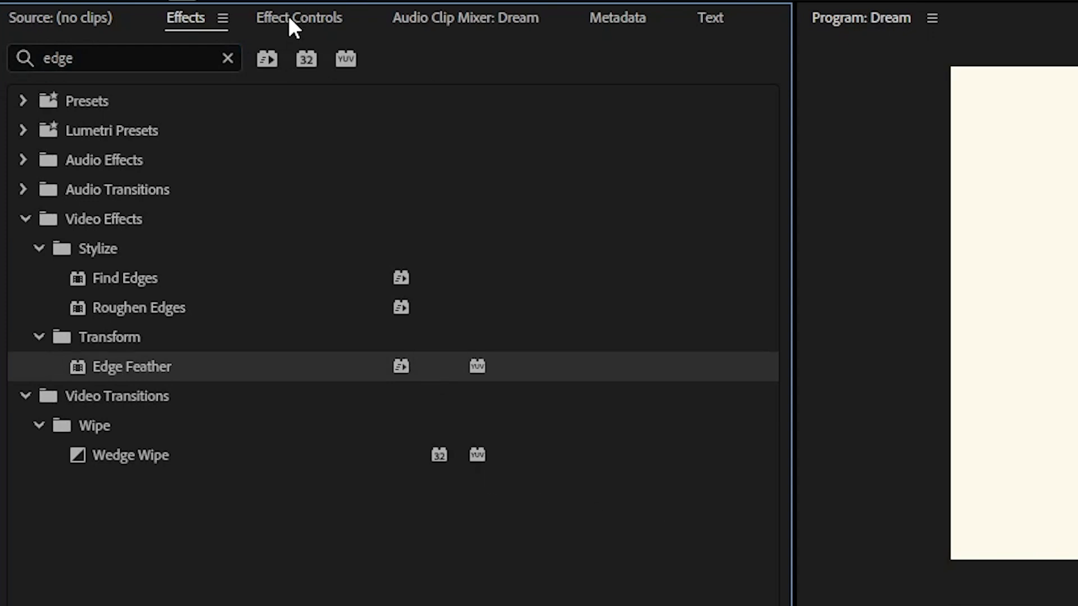
Step: Show the book clip's Effect Controls and scroll down to the Edge Feather settings
{"action": "left_click", "coordinate": [298, 16]}
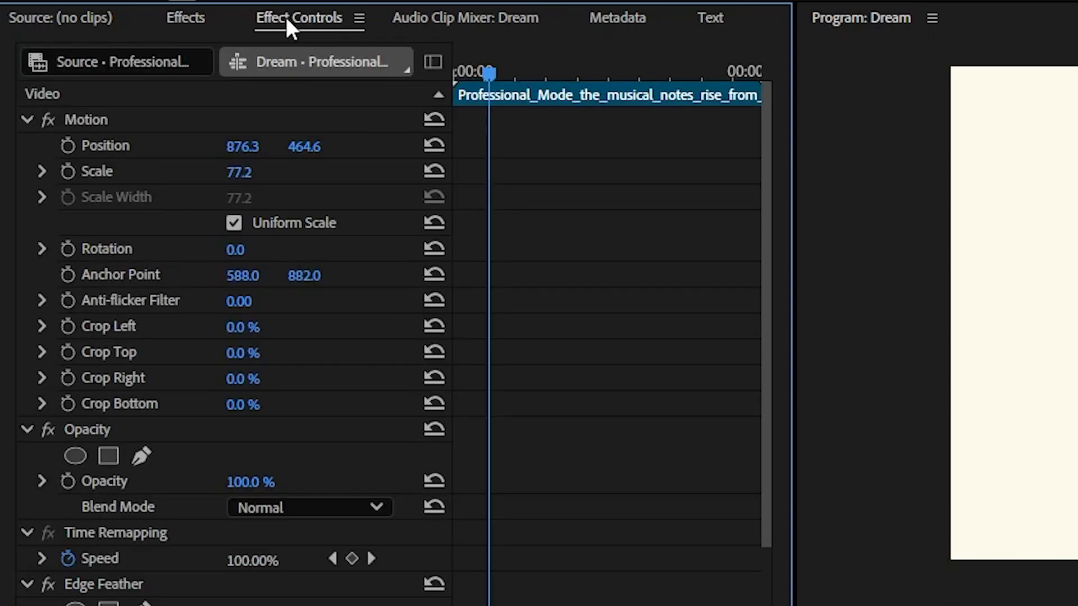
{"action": "scroll", "scroll_direction": "down", "scroll_amount": 3}
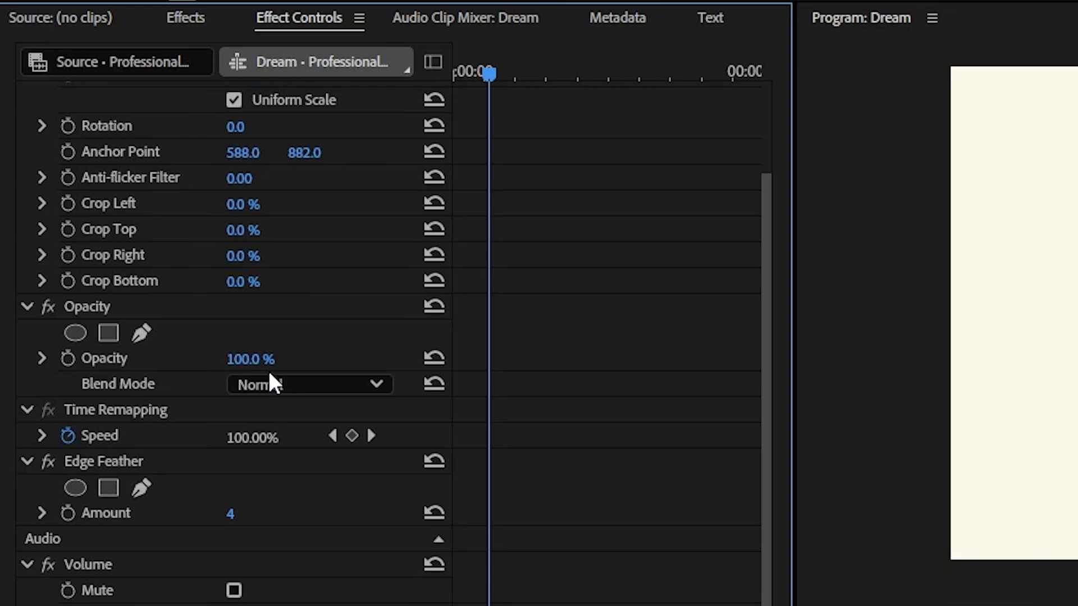
{"action": "mouse_move", "coordinate": [152, 479]}
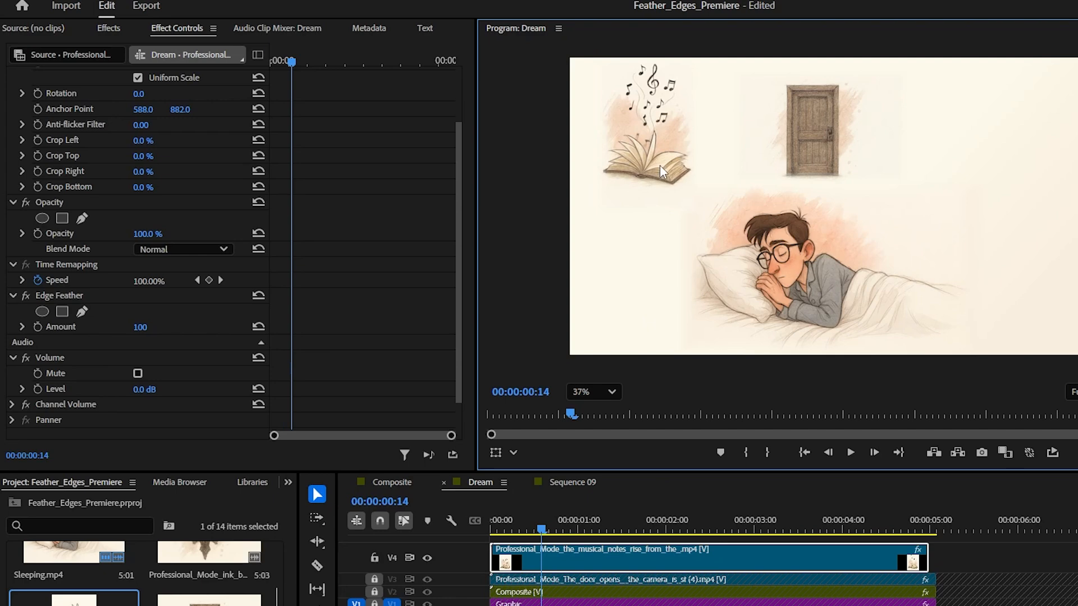
{"action": "mouse_move", "coordinate": [650, 211]}
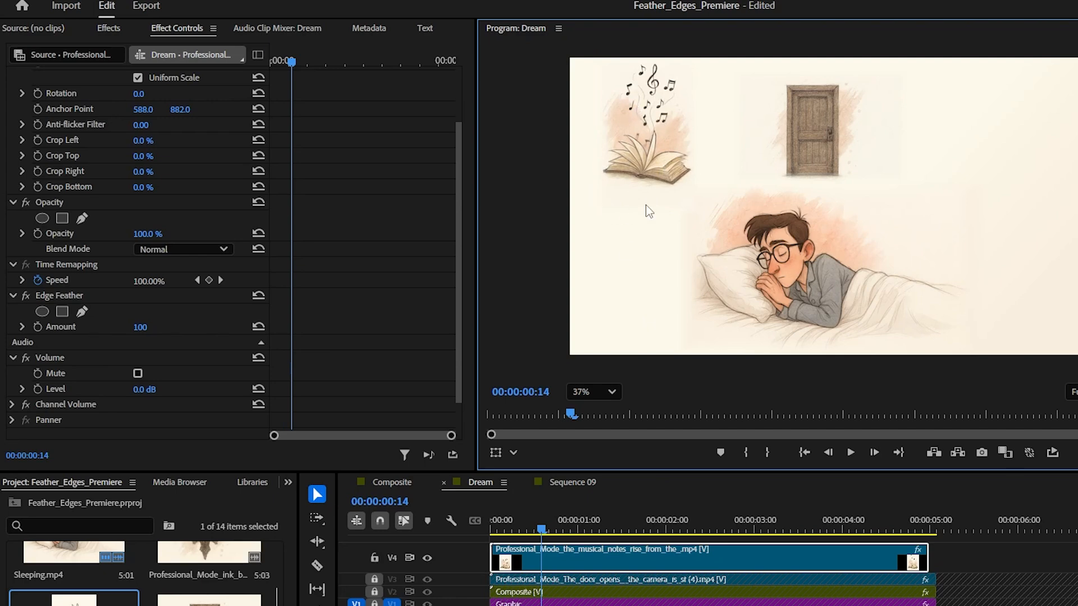
{"action": "mouse_move", "coordinate": [659, 208]}
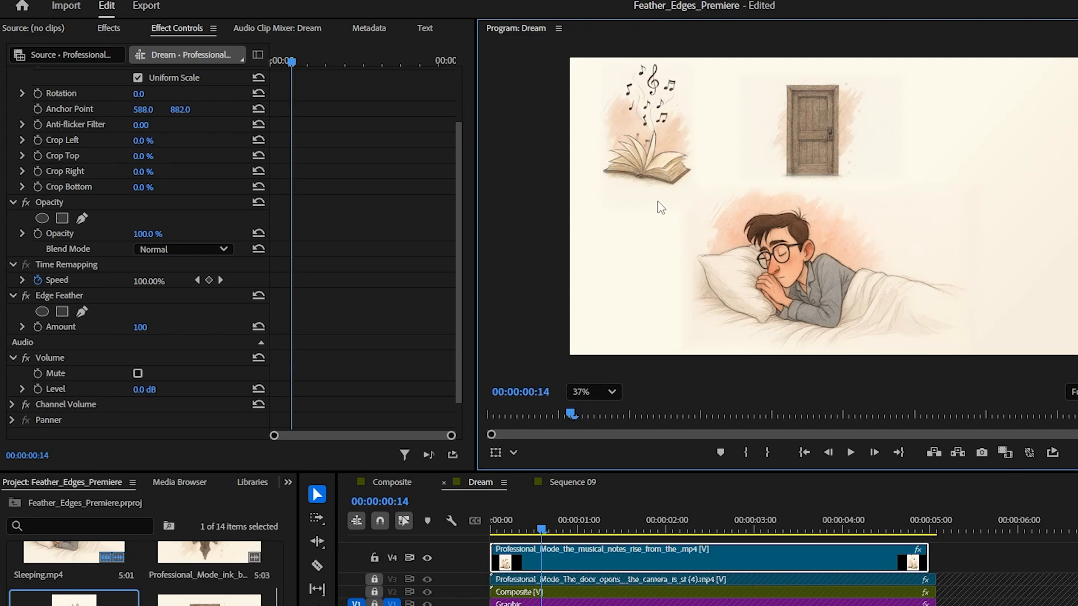
{"action": "mouse_move", "coordinate": [615, 208]}
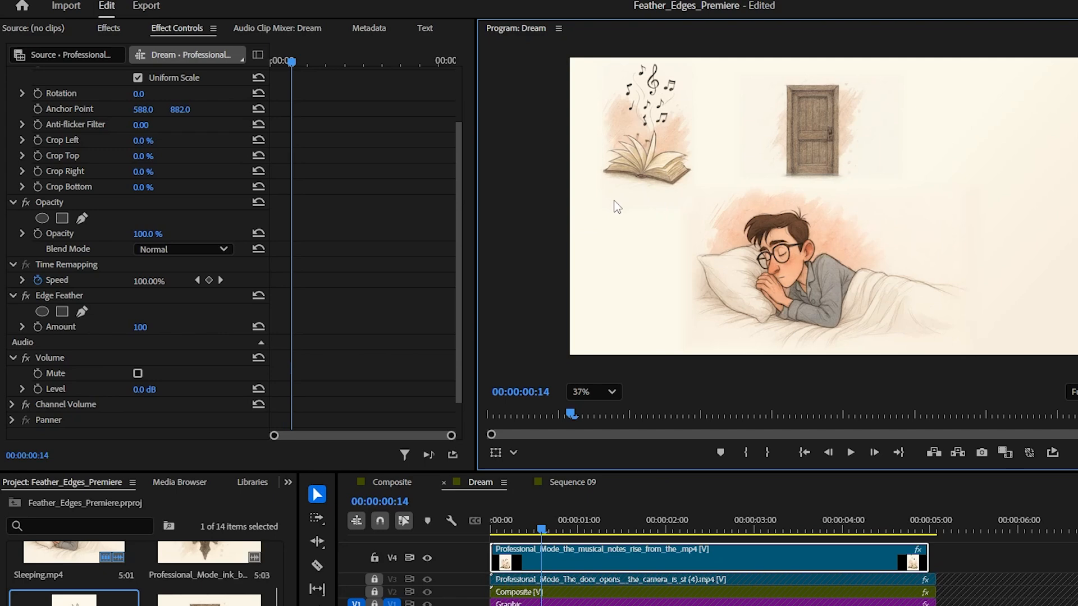
{"action": "mouse_move", "coordinate": [644, 180]}
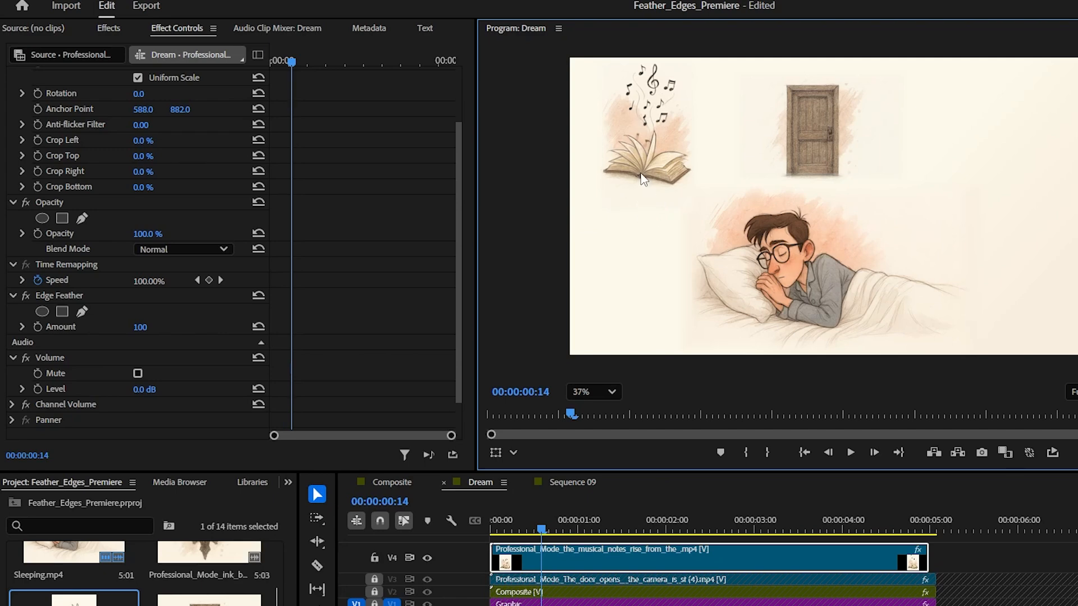
{"action": "mouse_move", "coordinate": [554, 519]}
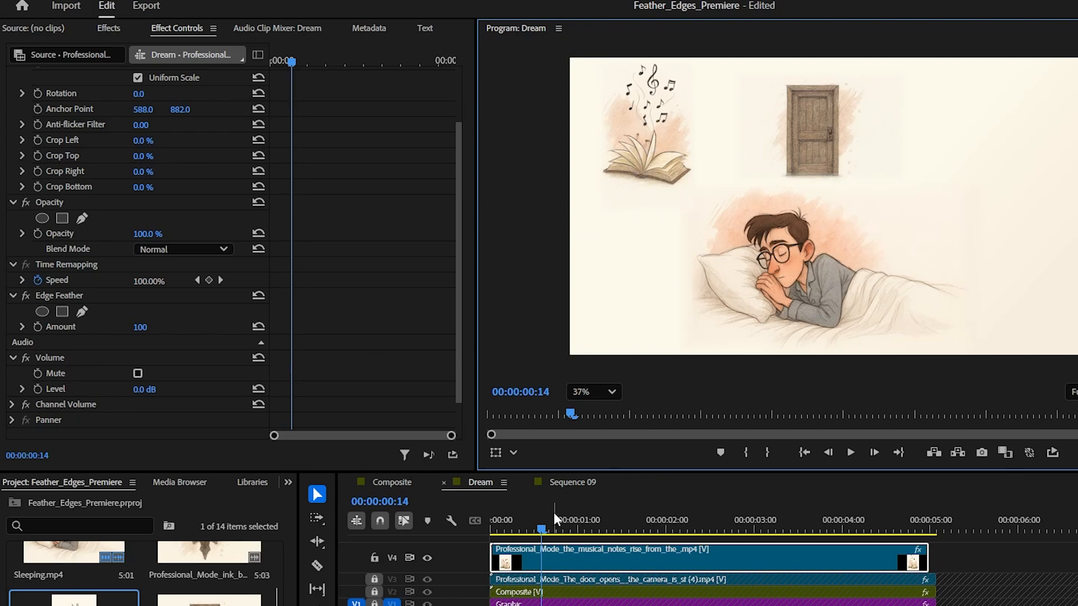
{"action": "left_click", "coordinate": [797, 529]}
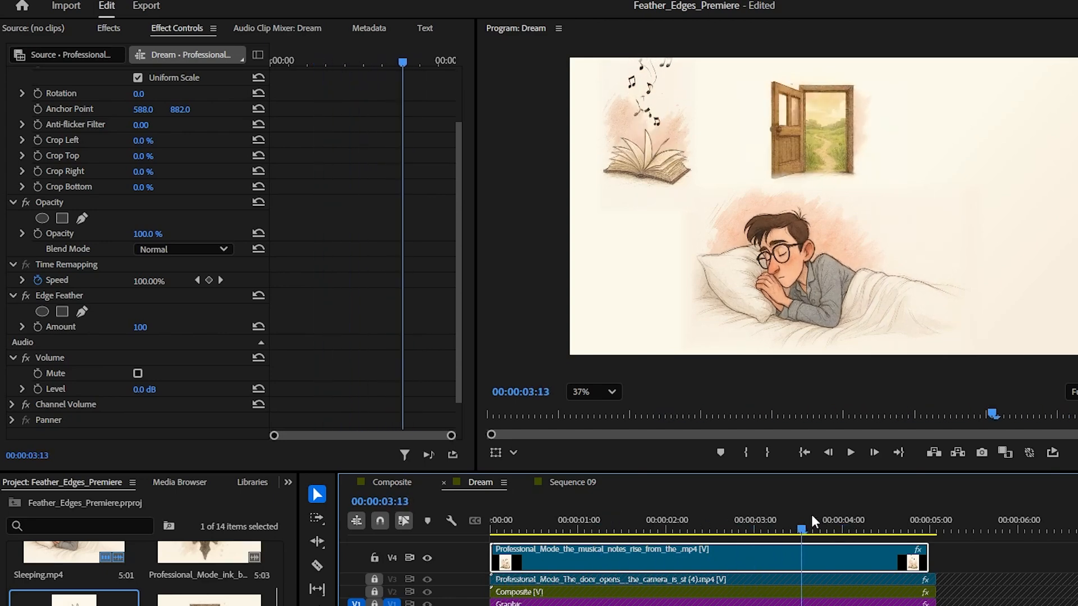
{"action": "left_click", "coordinate": [693, 527]}
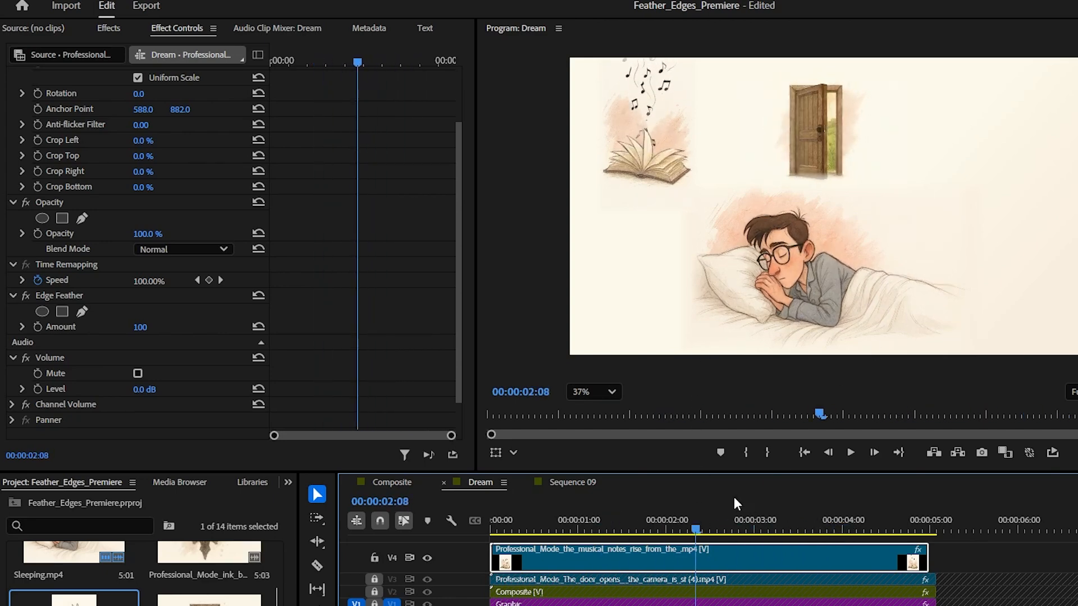
{"action": "left_click", "coordinate": [718, 528]}
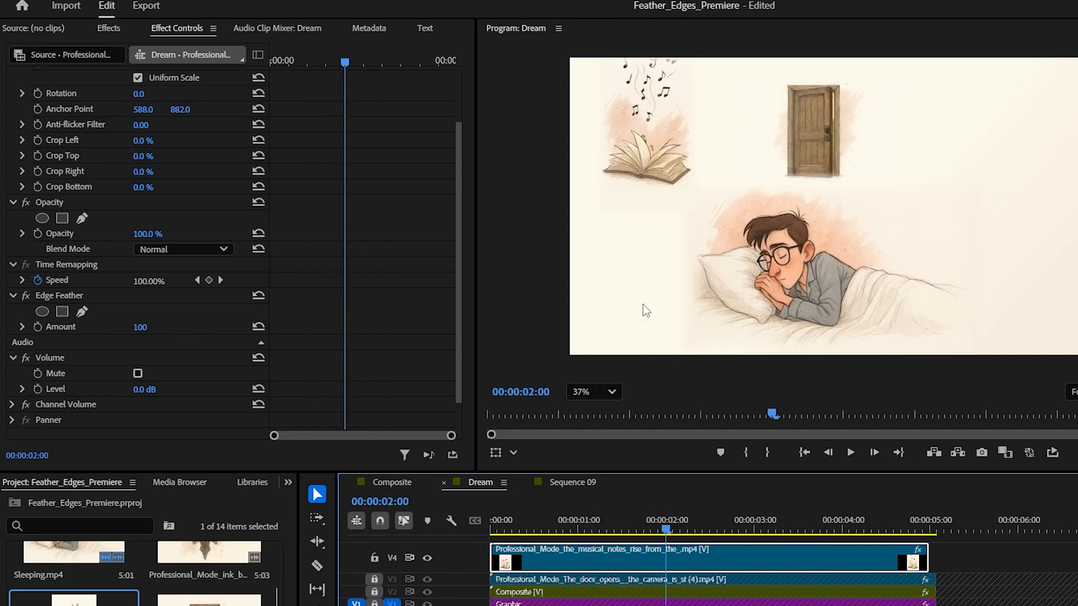
{"action": "mouse_move", "coordinate": [134, 448]}
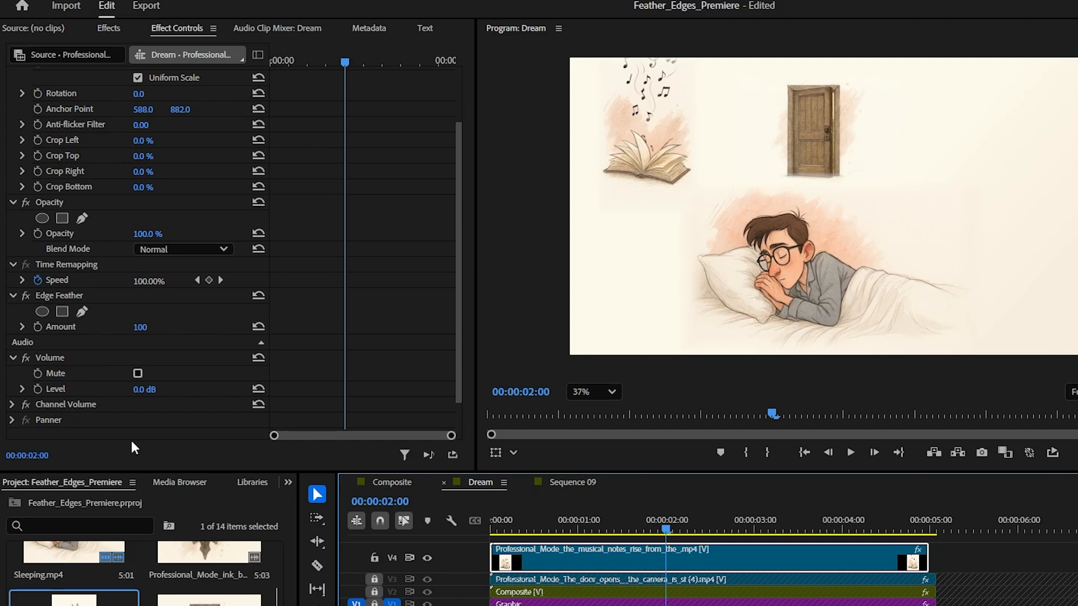
{"action": "mouse_move", "coordinate": [139, 327]}
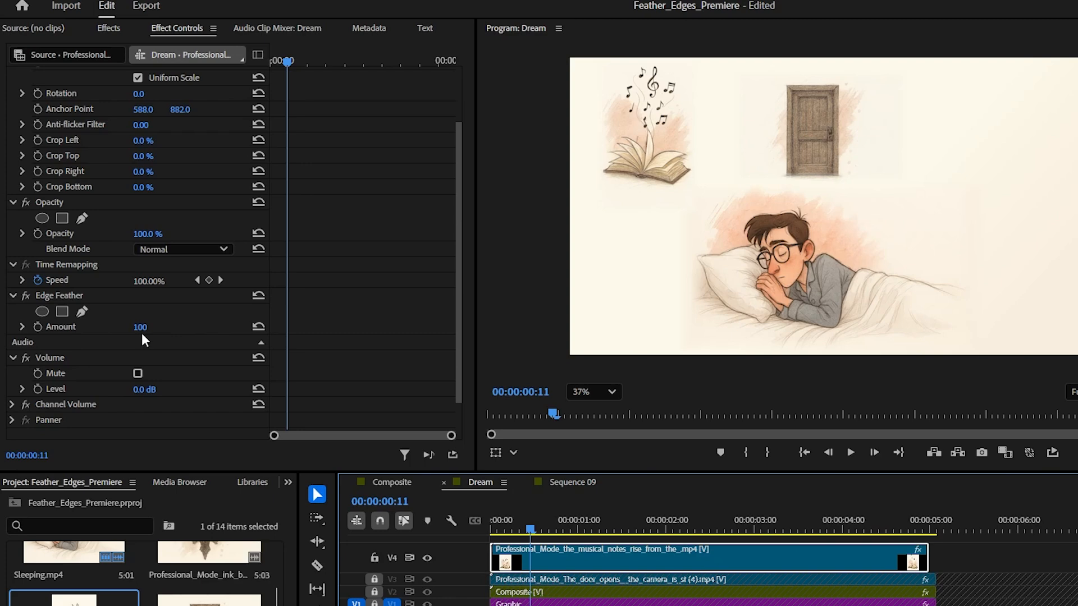
{"action": "mouse_move", "coordinate": [69, 300]}
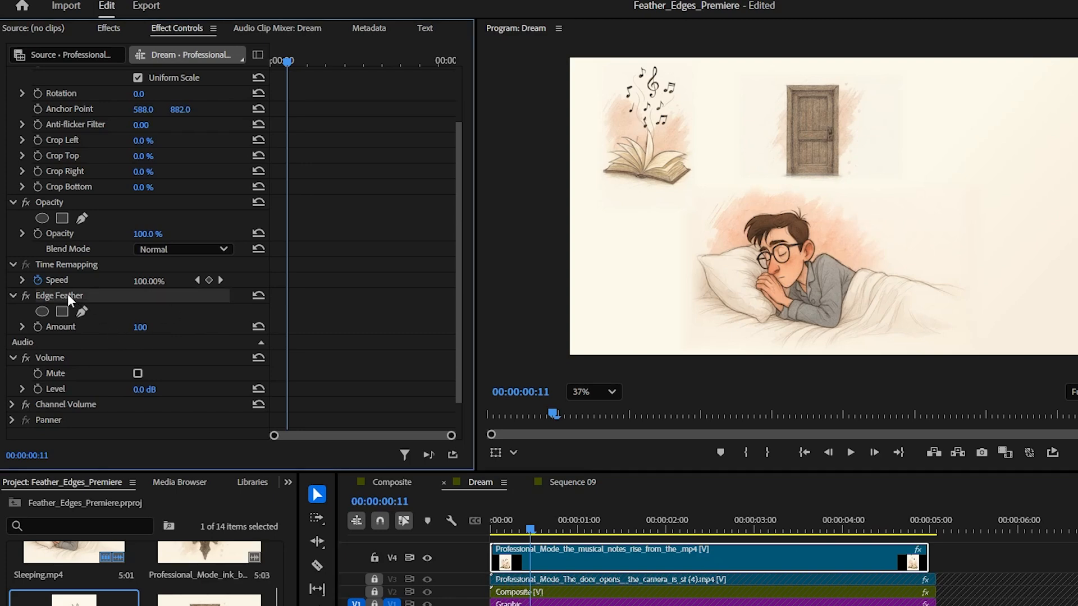
{"action": "mouse_move", "coordinate": [285, 357]}
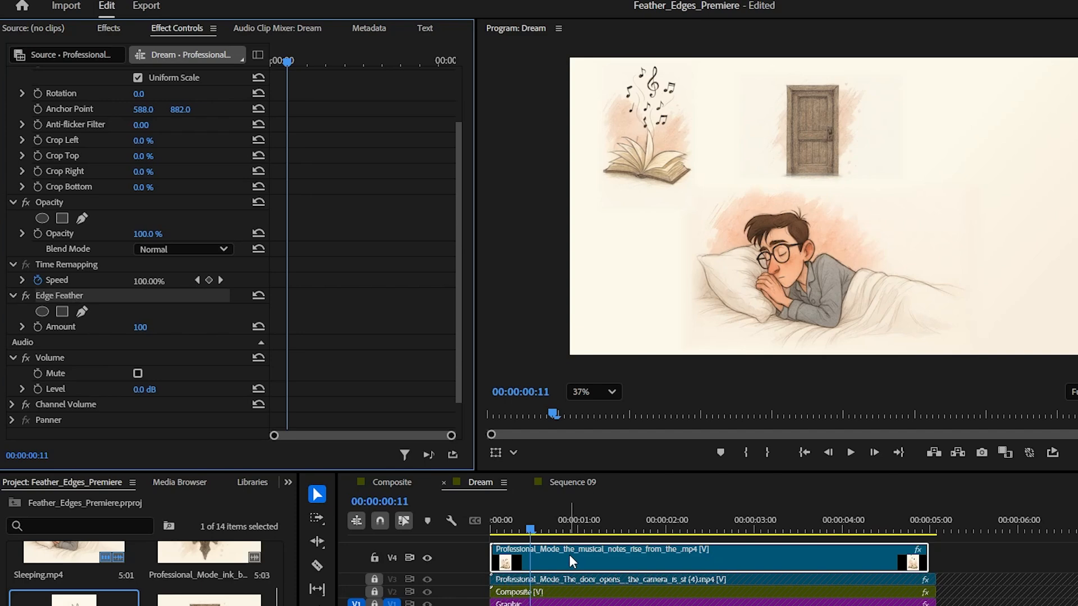
{"action": "left_click", "coordinate": [667, 529]}
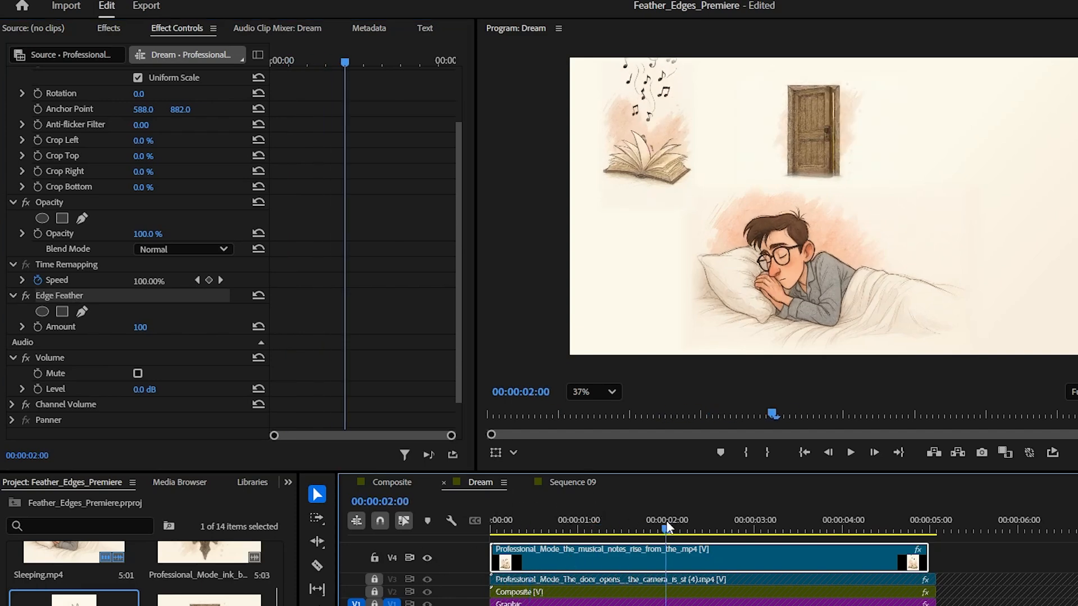